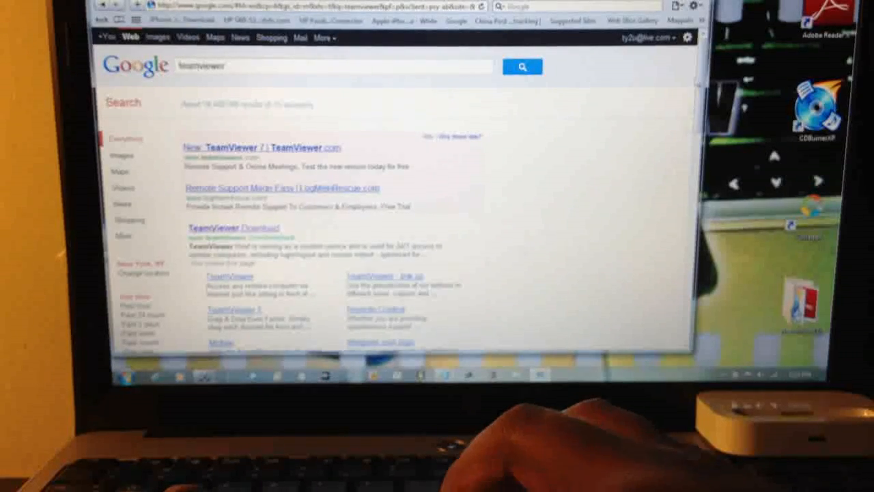
# Step: Turn 'Show instructions' off and dismiss the gesture instructions with Continue
pyautogui.scroll(-3)
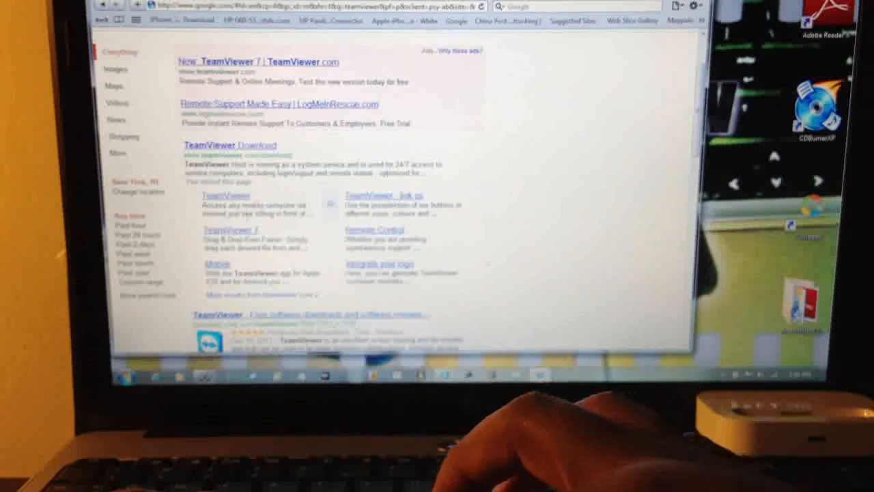
pyautogui.click(228, 144)
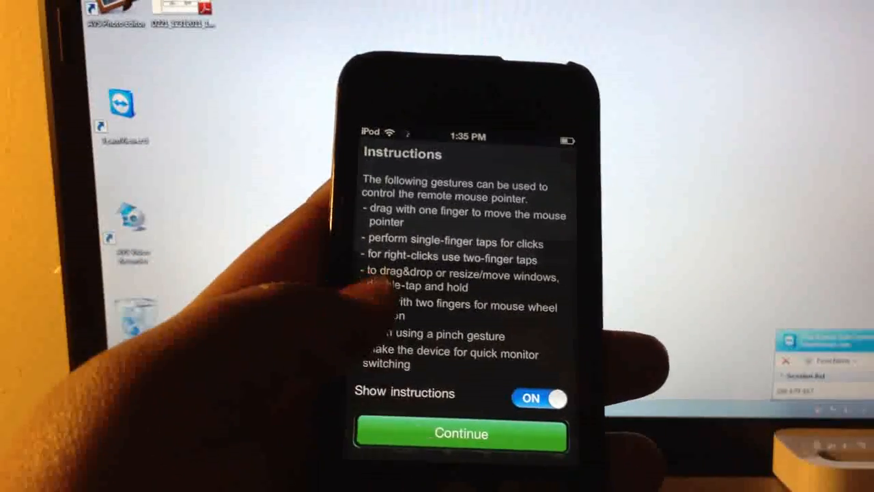
pyautogui.click(539, 398)
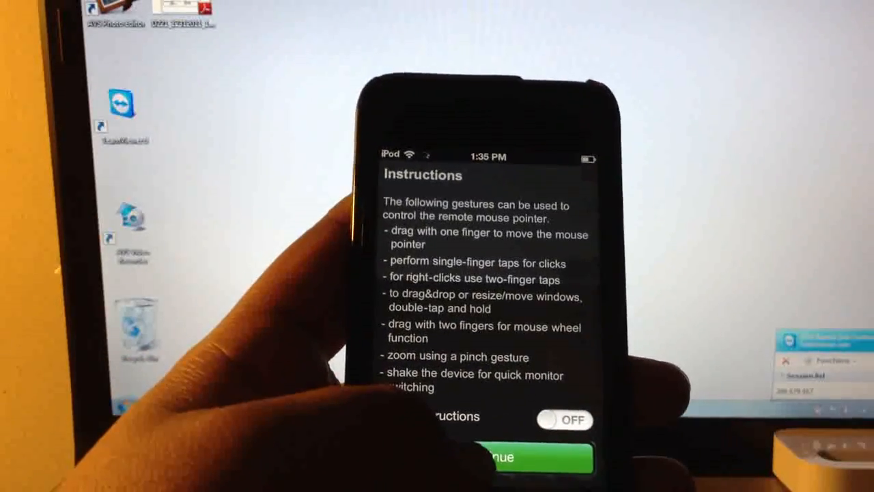
pyautogui.click(486, 457)
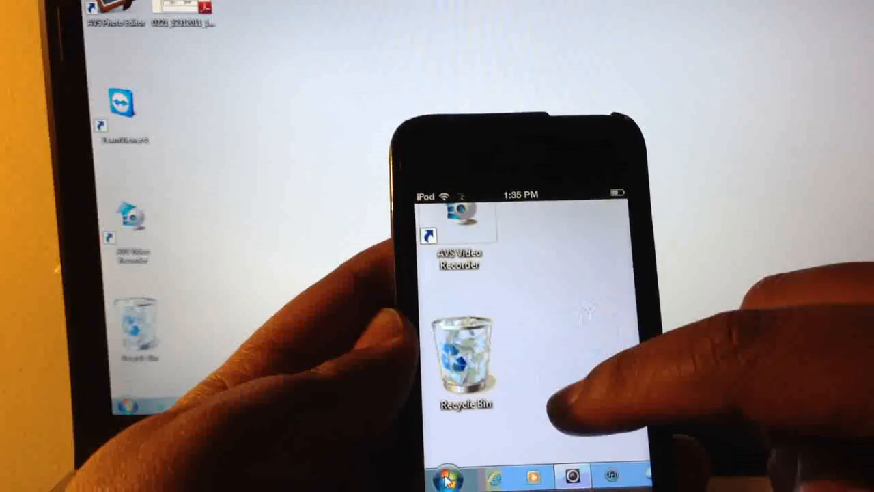
# Step: Tap the remote Windows desktop shown on the iPod screen
pyautogui.click(449, 475)
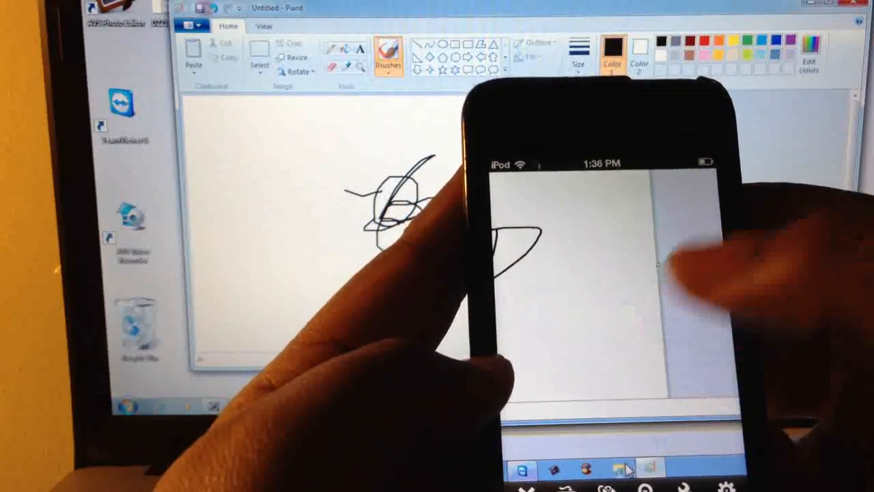
# Step: Open the Windows Explorer libraries from the taskbar and enter the Music library
pyautogui.click(626, 468)
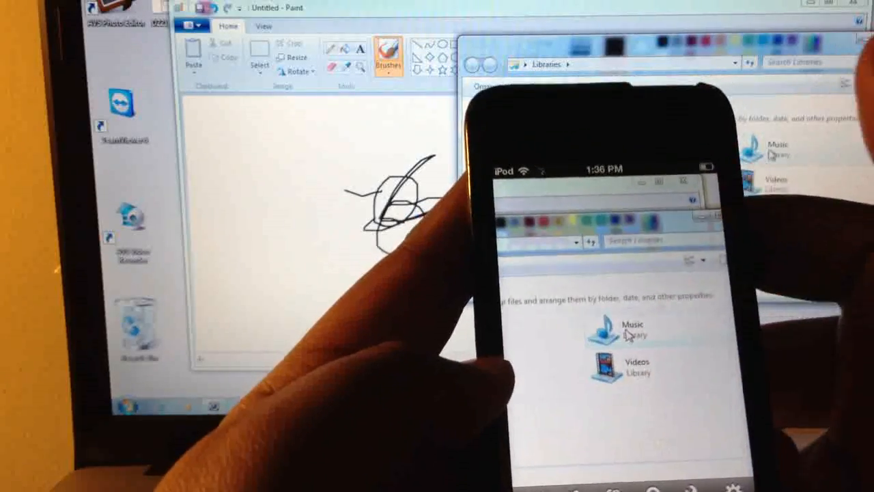
pyautogui.doubleClick(632, 331)
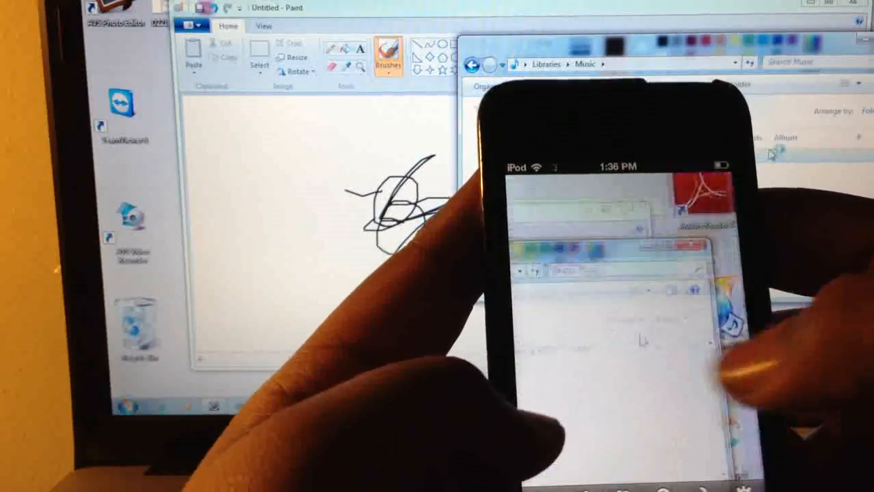